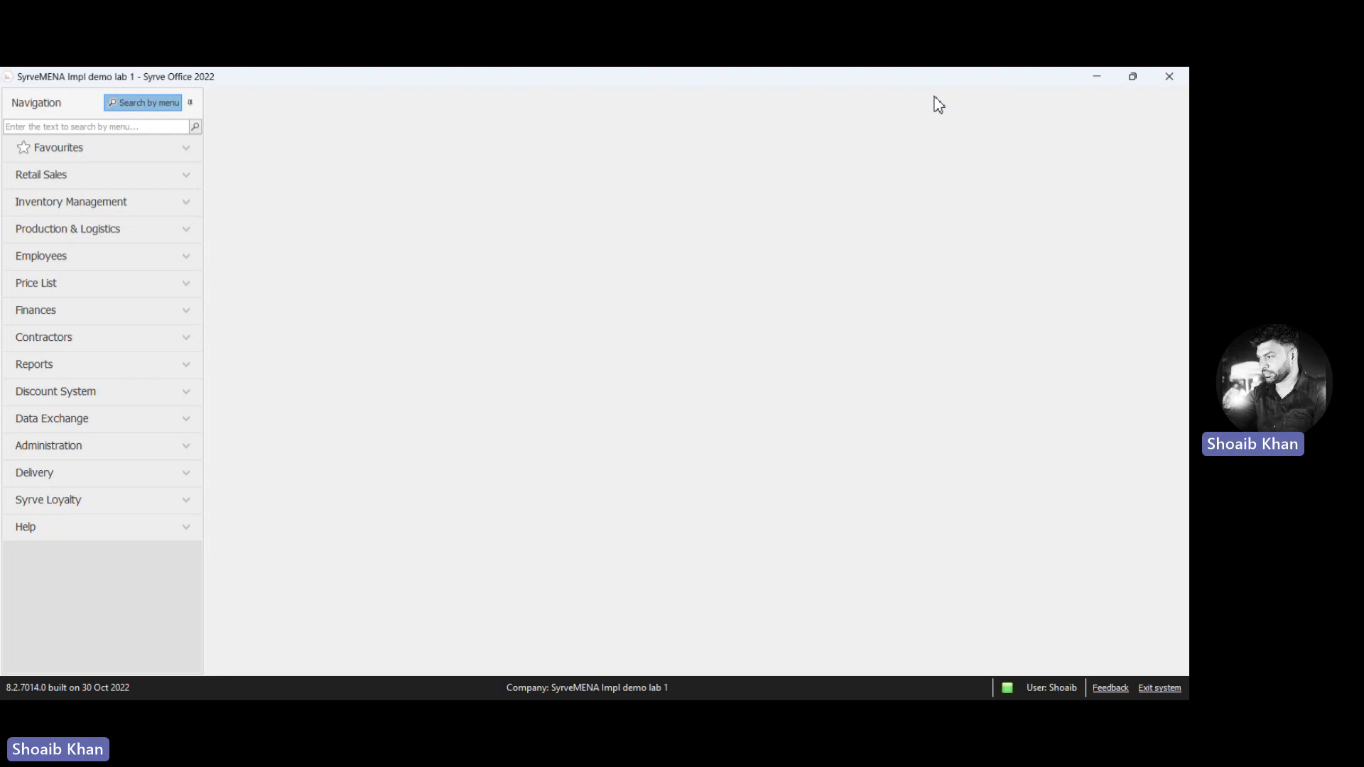
mouse_move(456, 111)
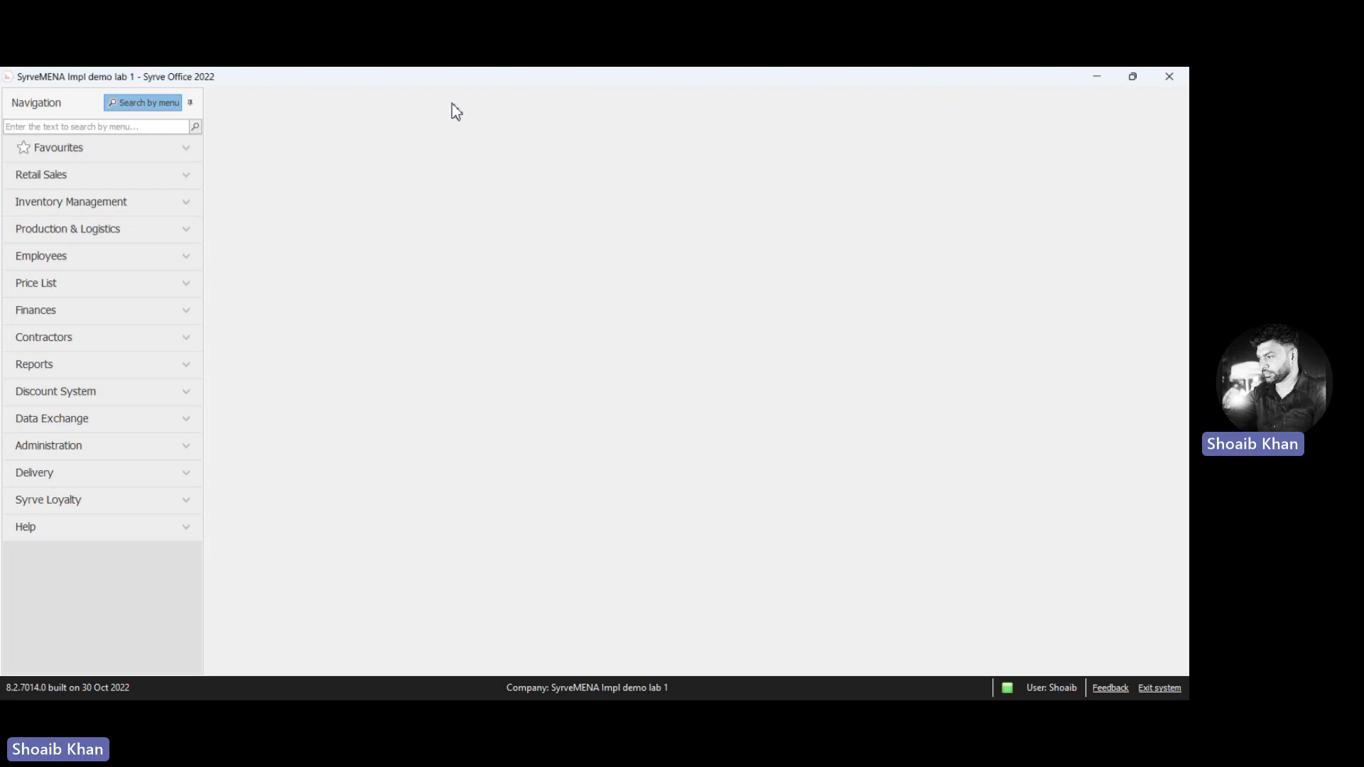
mouse_move(189, 290)
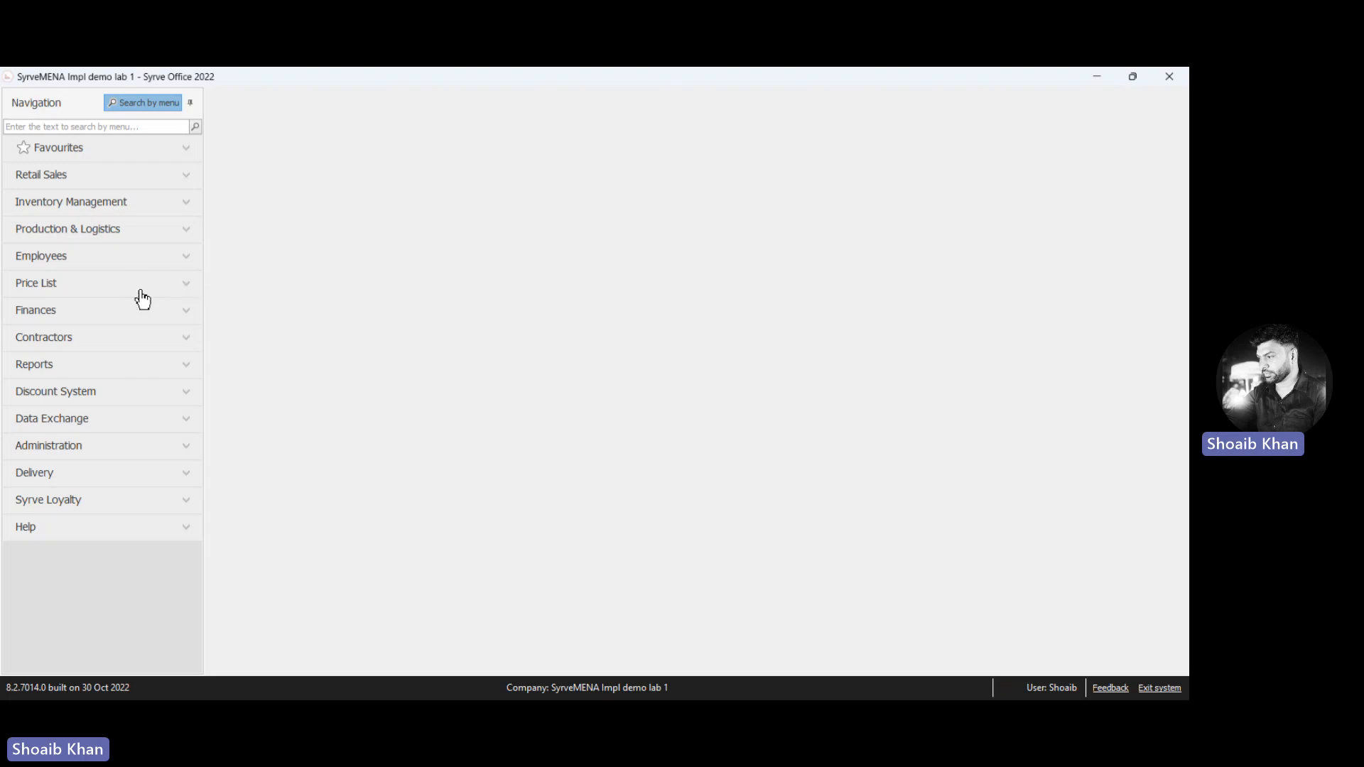
mouse_move(183, 290)
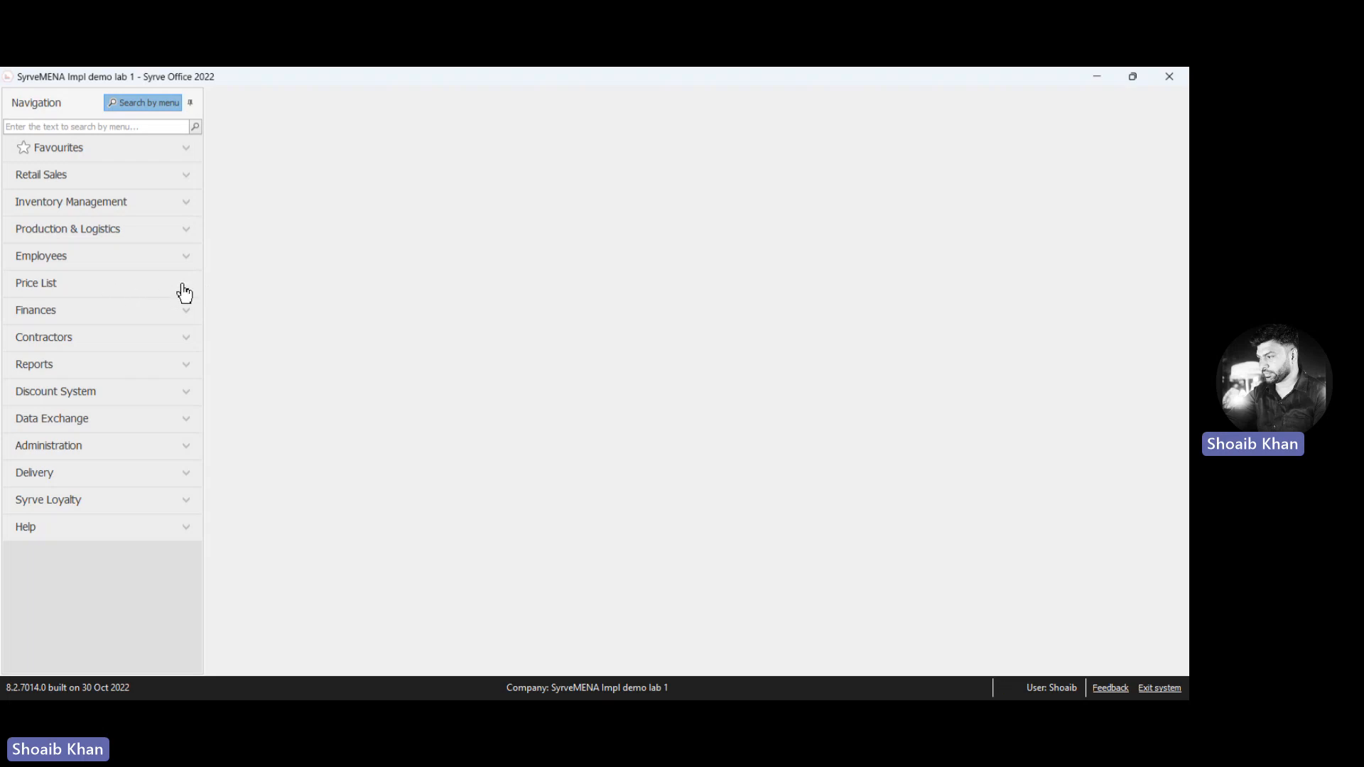
- Show the Price updates list from the Price List section of the navigation panel
click(37, 283)
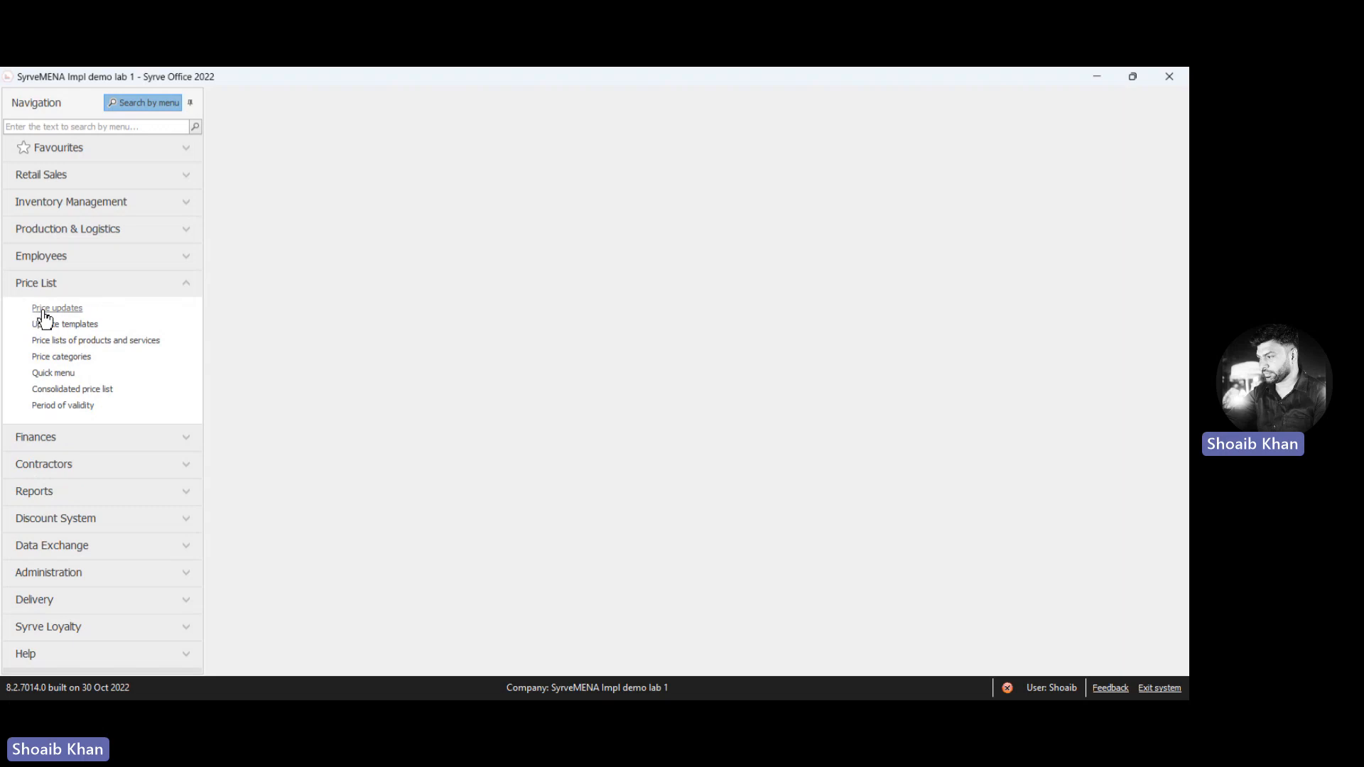
click(56, 308)
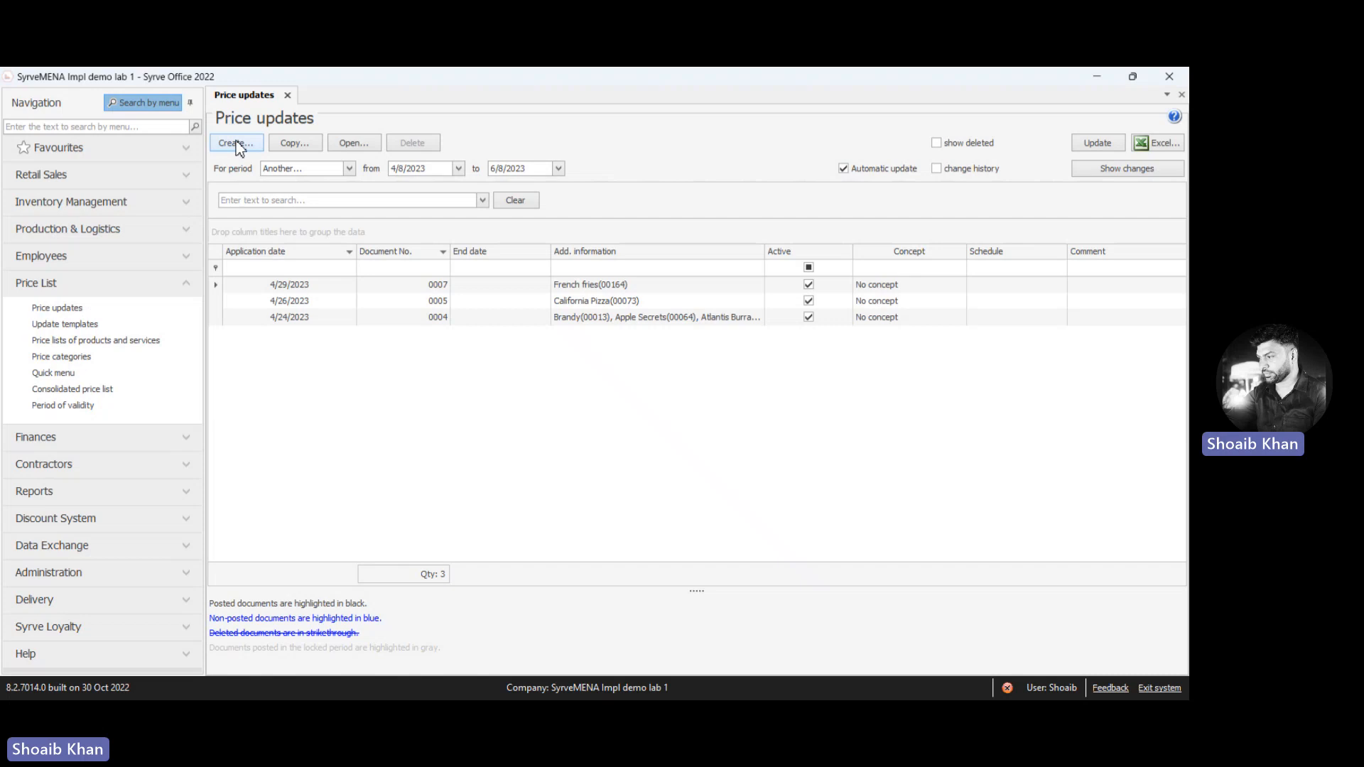
- Create price update document No. 0010 effective from 5/8/2023
click(233, 142)
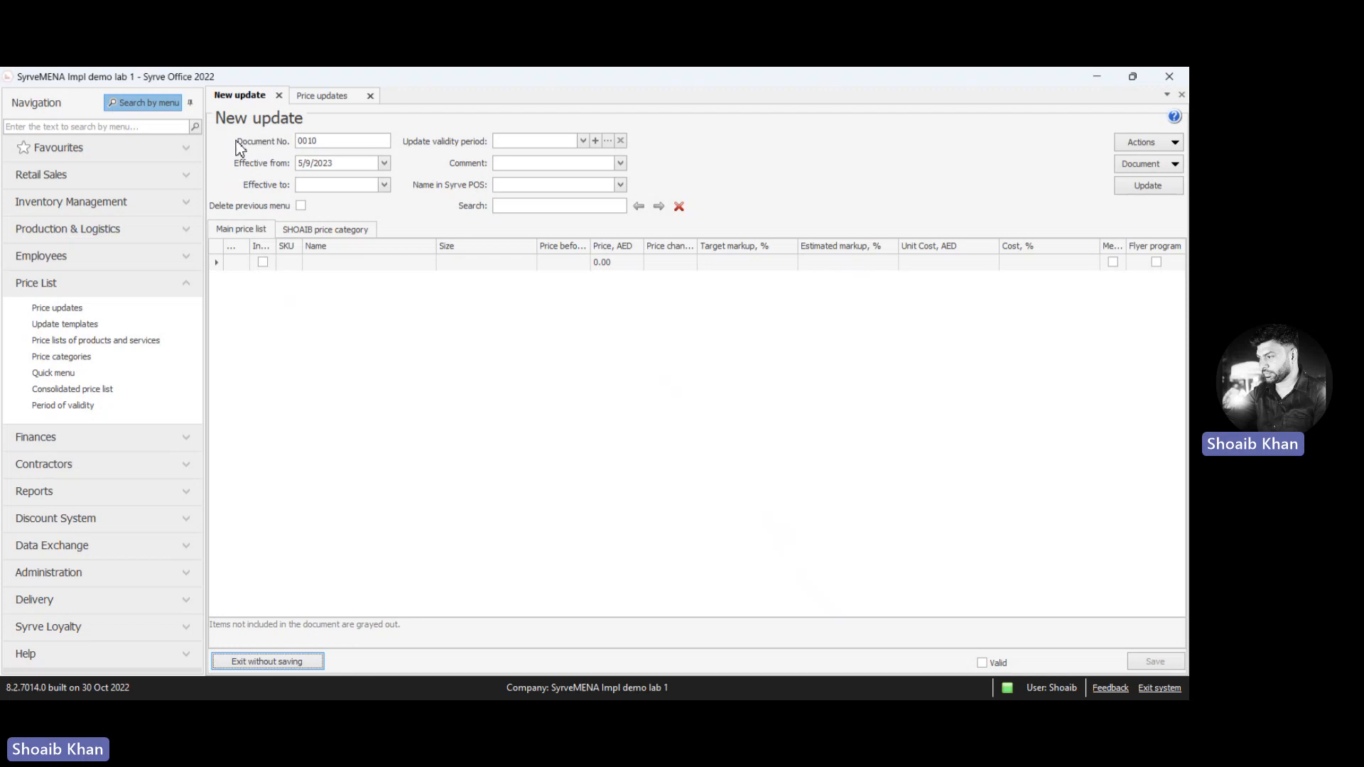
mouse_move(394, 172)
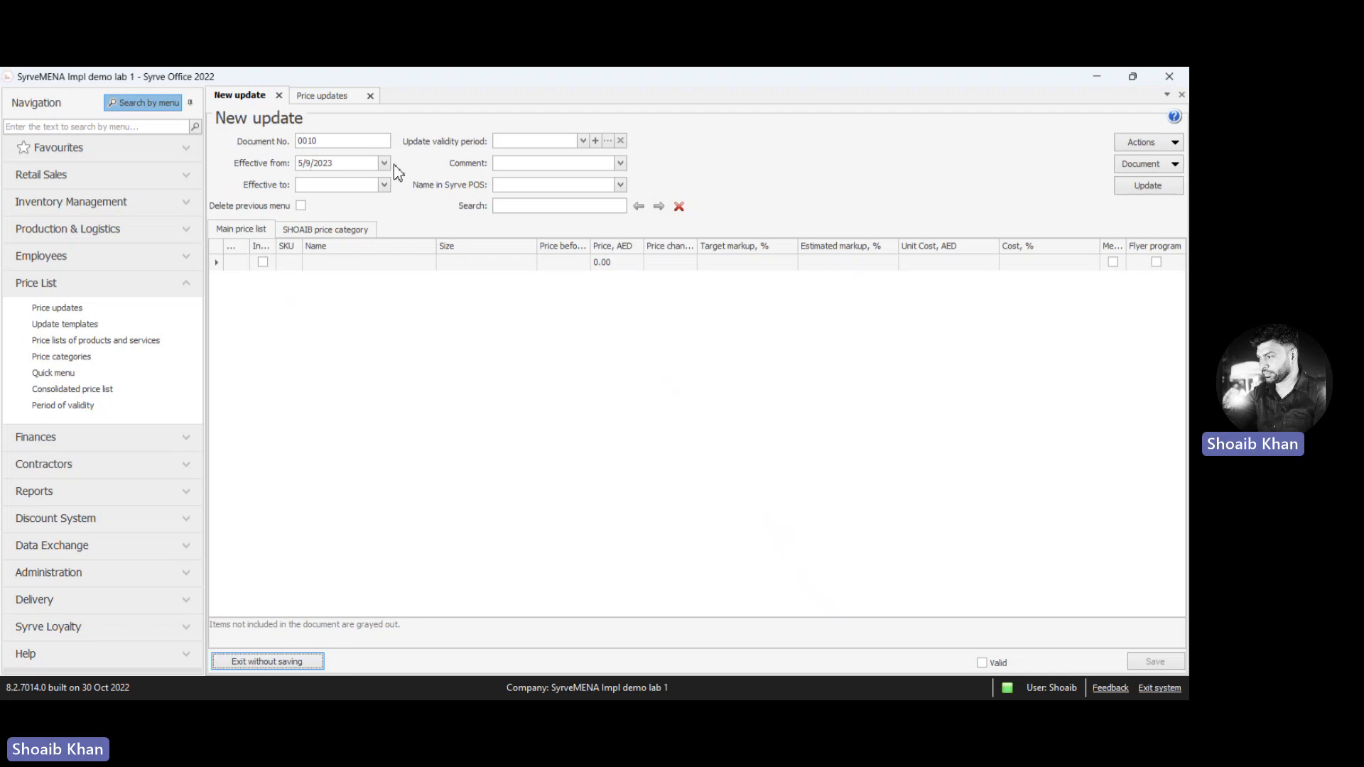
click(383, 162)
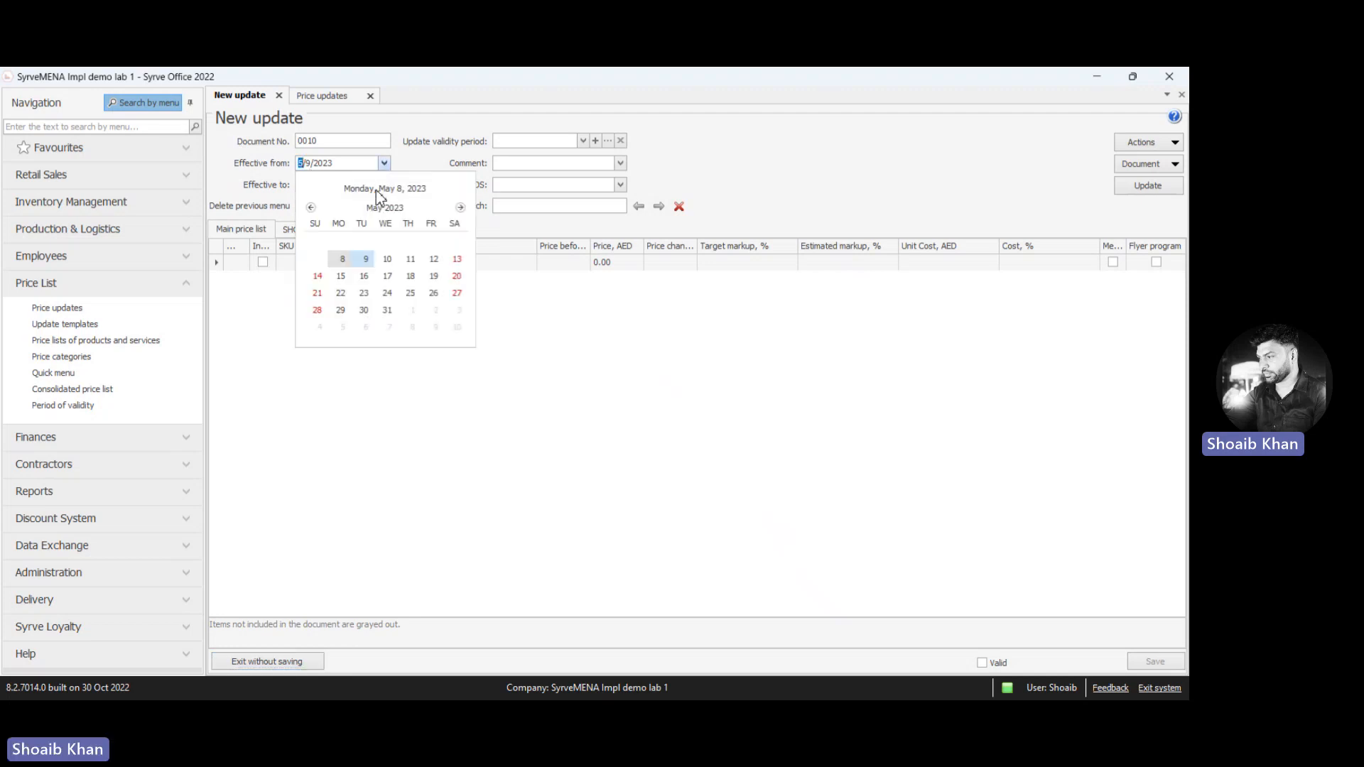
click(343, 258)
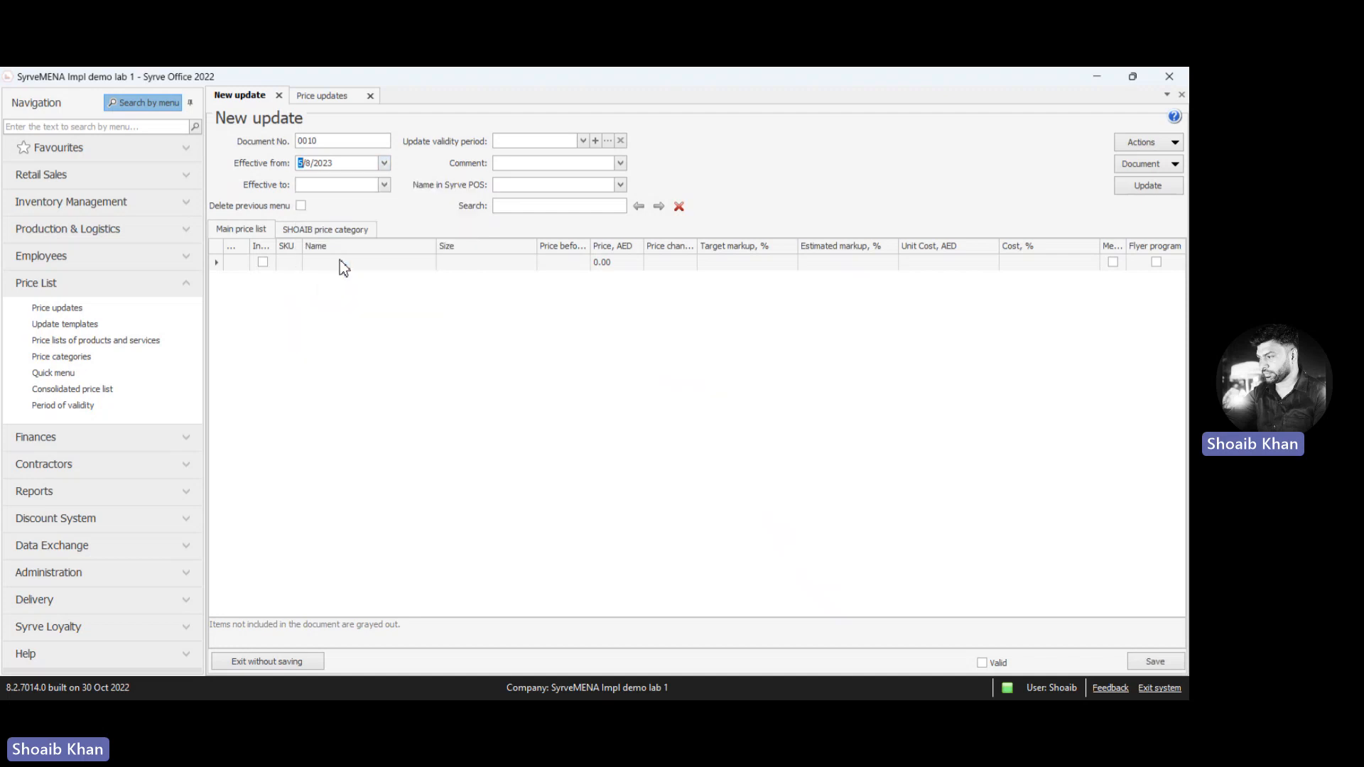
mouse_move(312, 271)
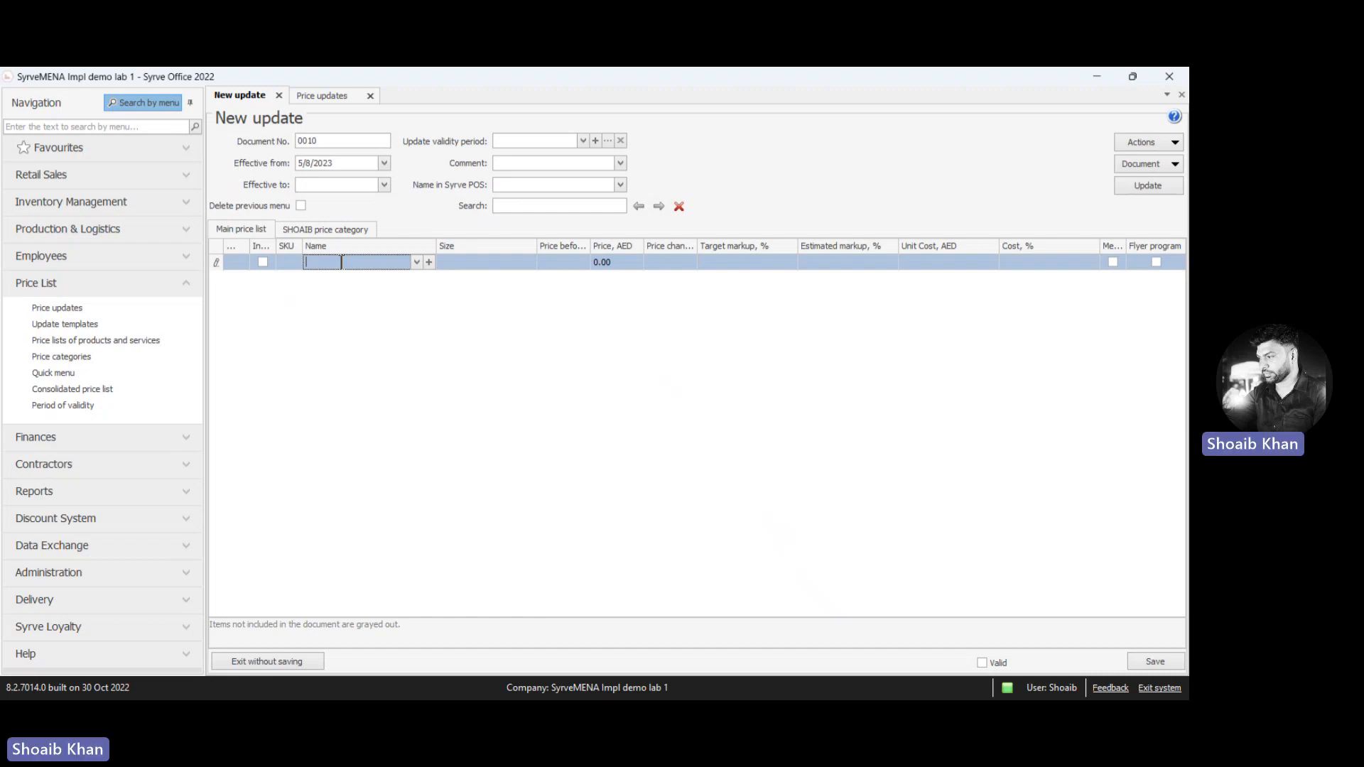
- Add Exotic Shisha and set its new AED price to 50.00 (from 45.00)
text(exo)
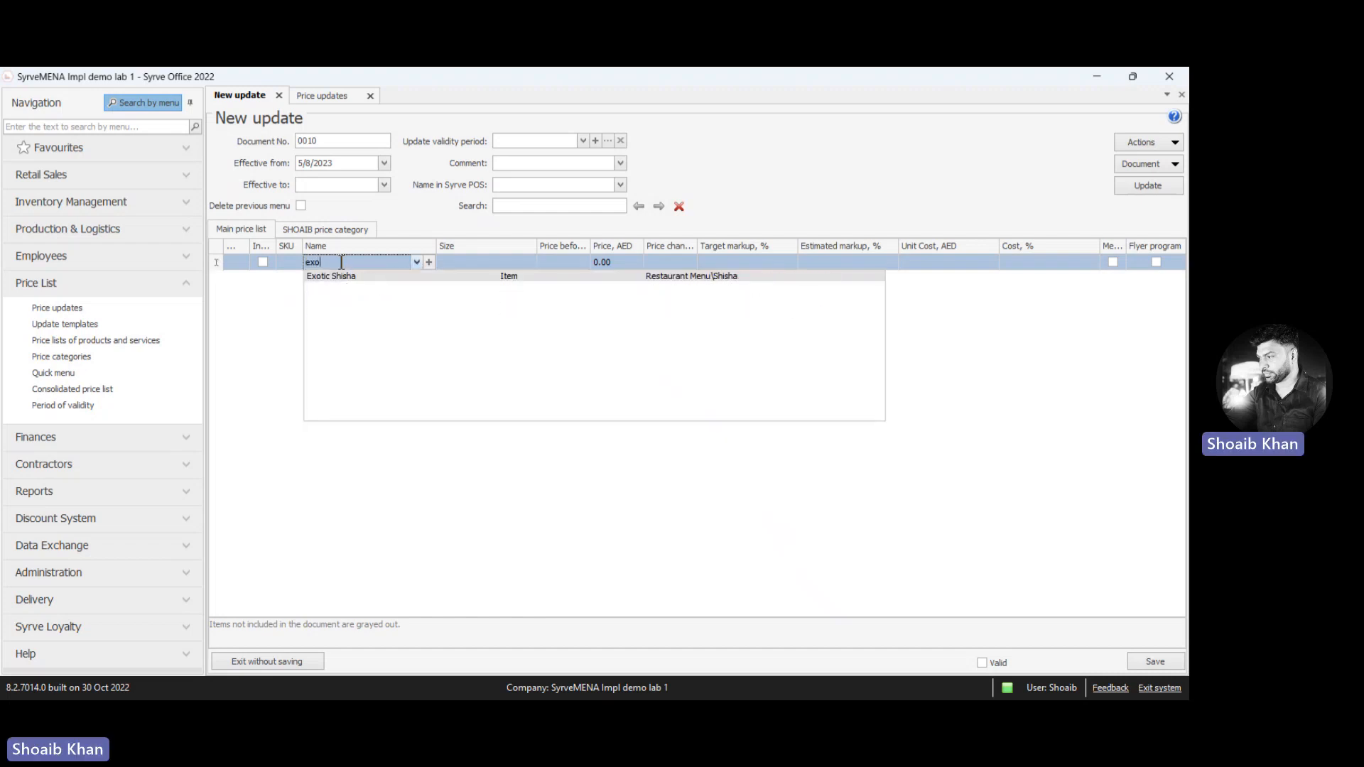
click(331, 276)
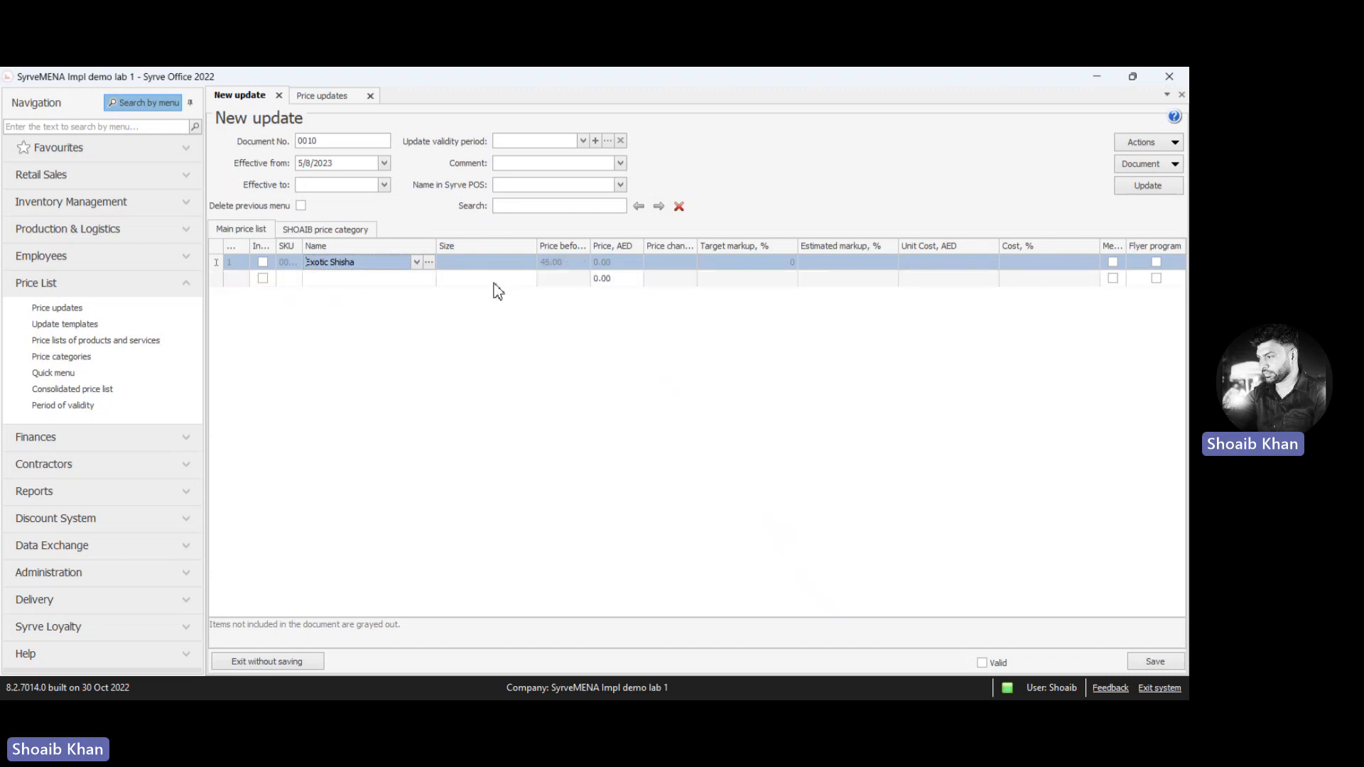
mouse_move(614, 266)
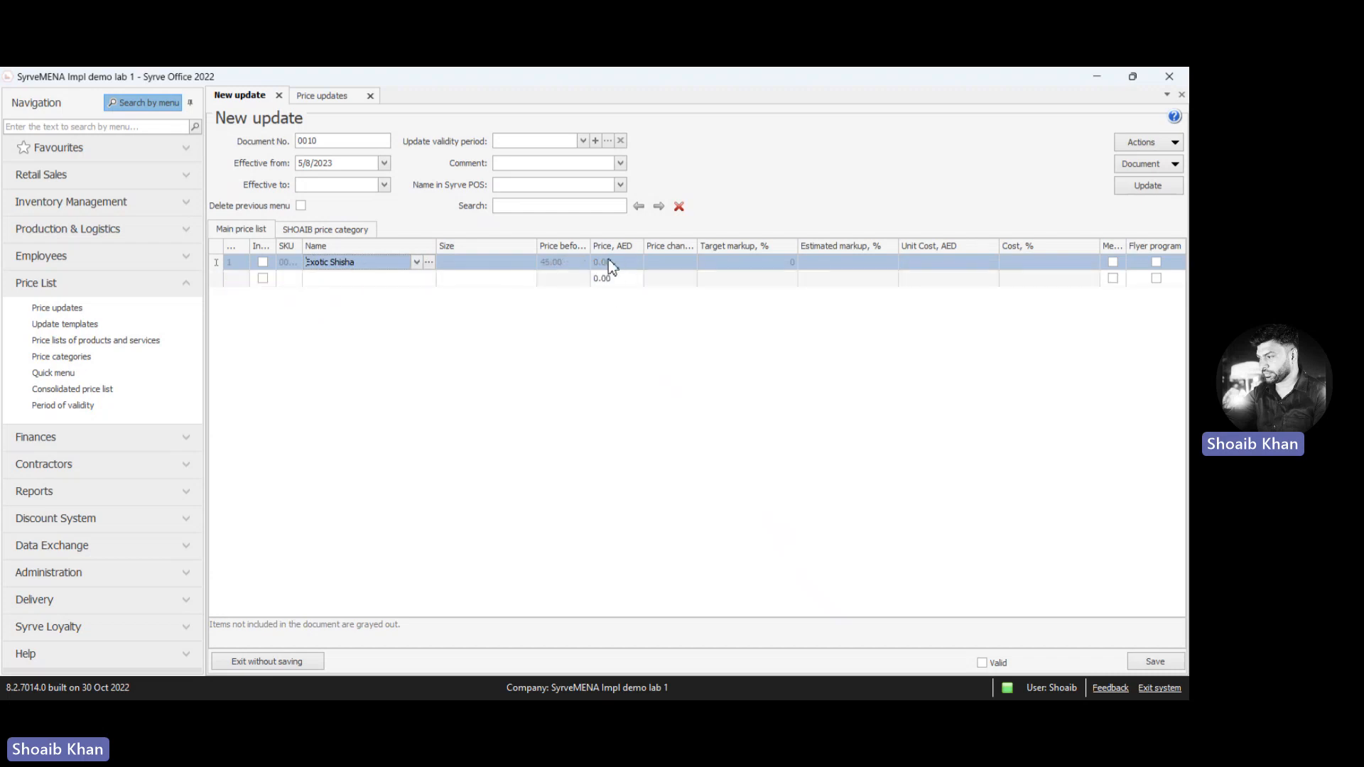
click(614, 262)
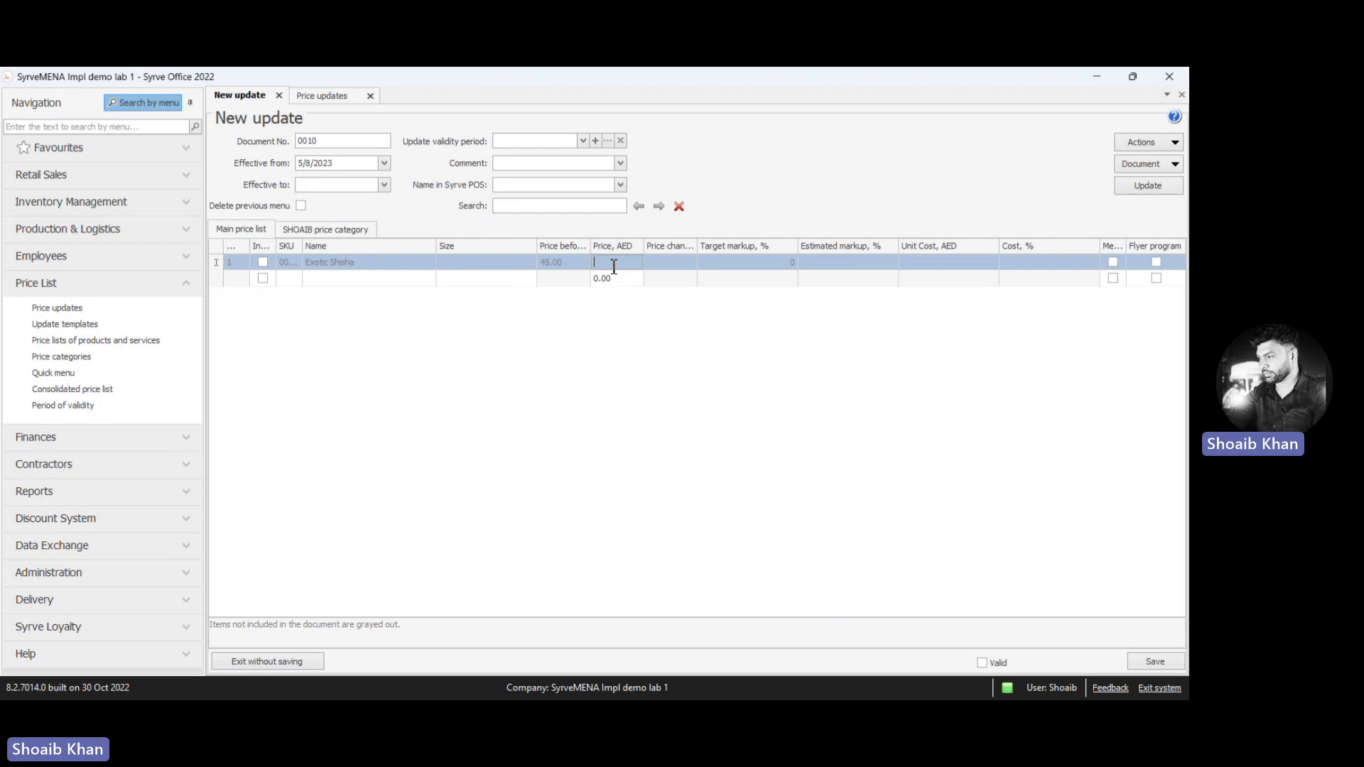
text(50.00)
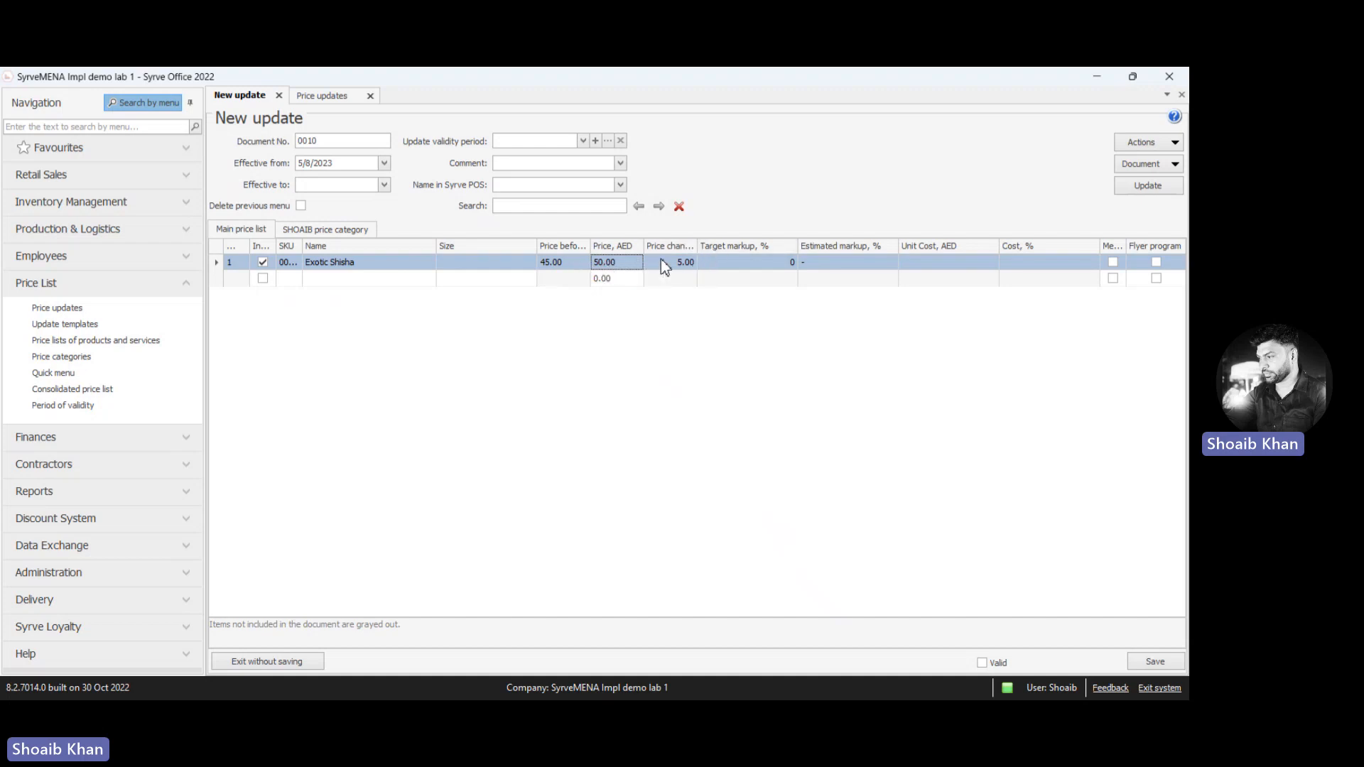
click(357, 279)
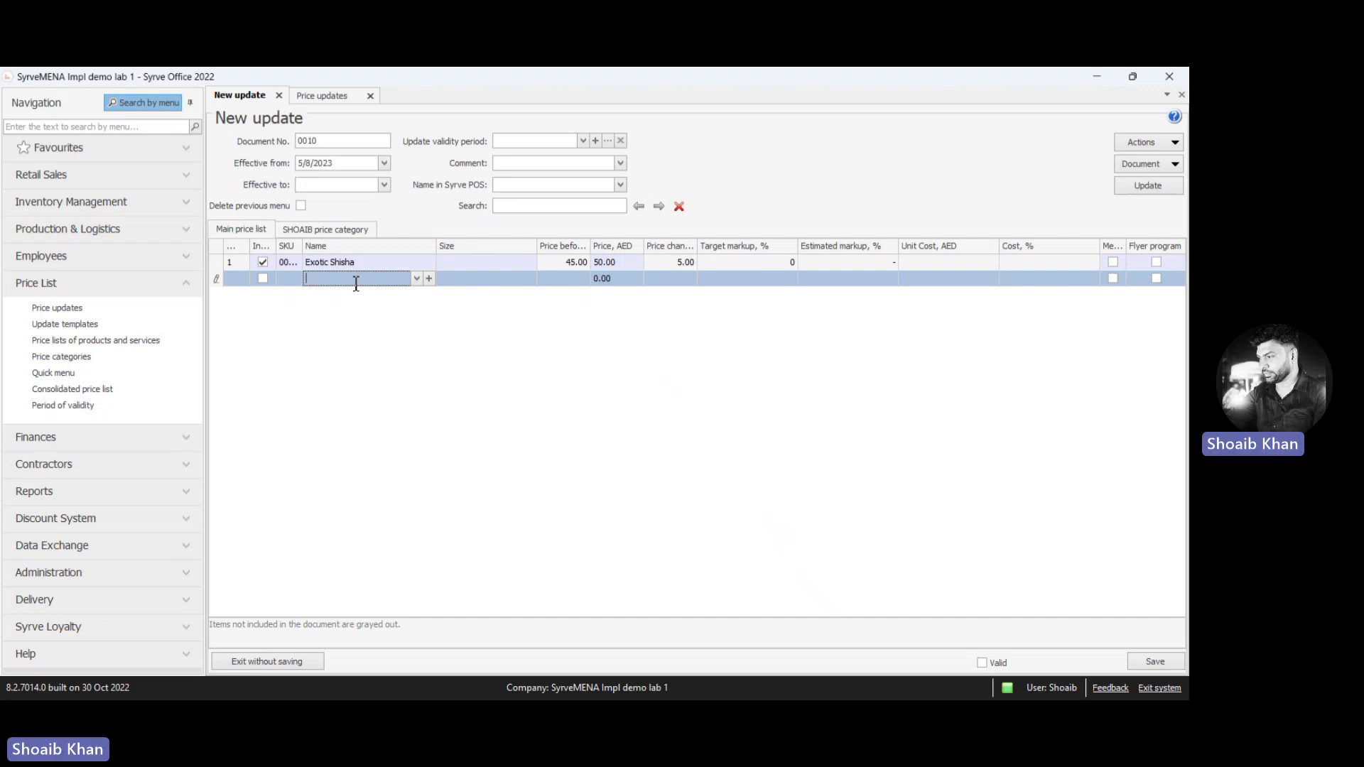
- Add Beef Burger as the second item without including its modifiers
text(b)
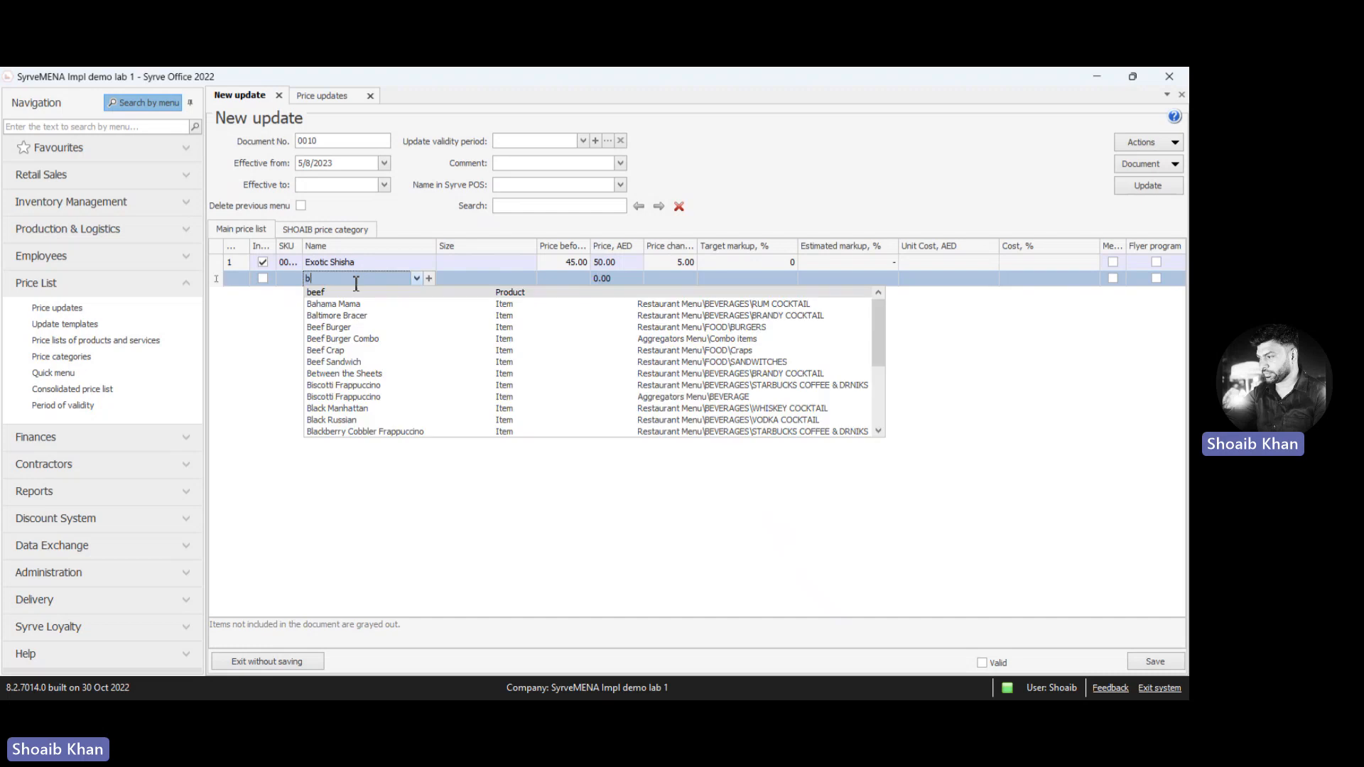
click(328, 327)
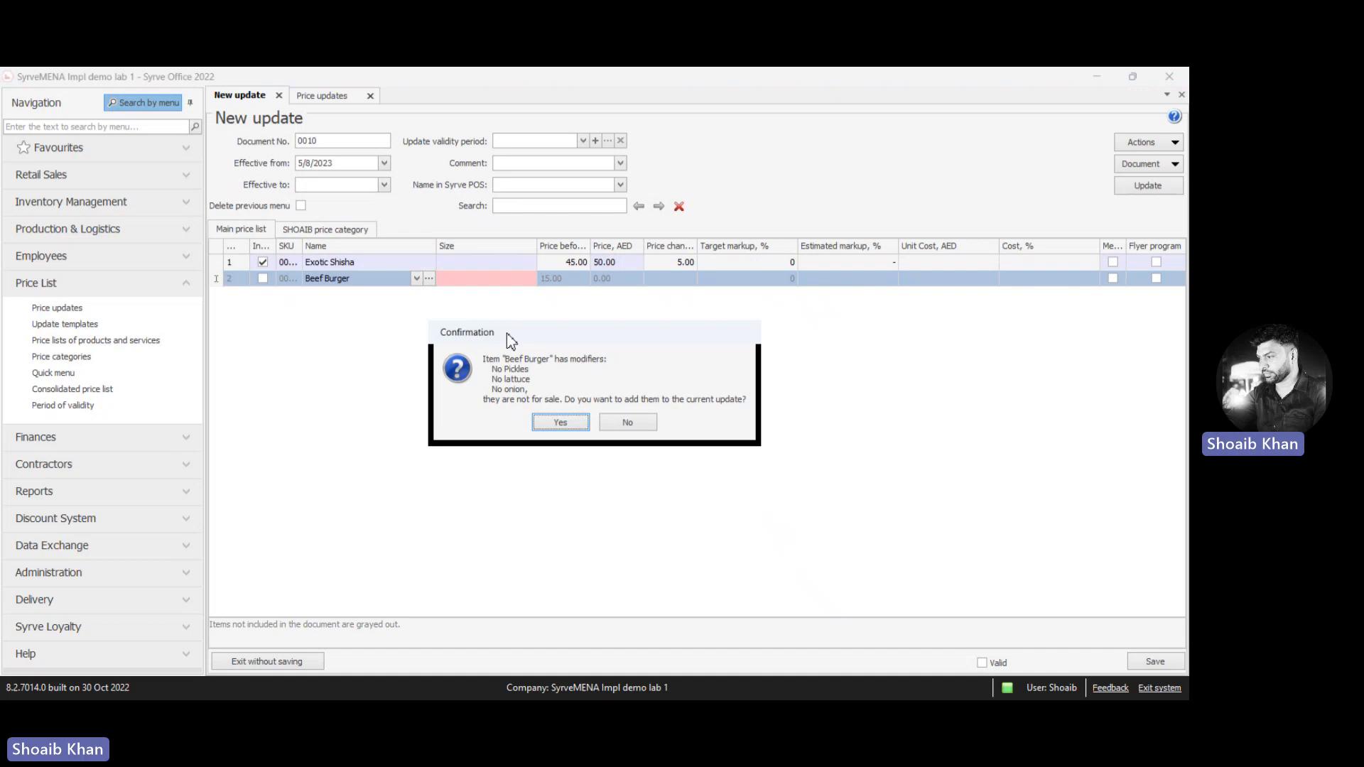
mouse_move(576, 388)
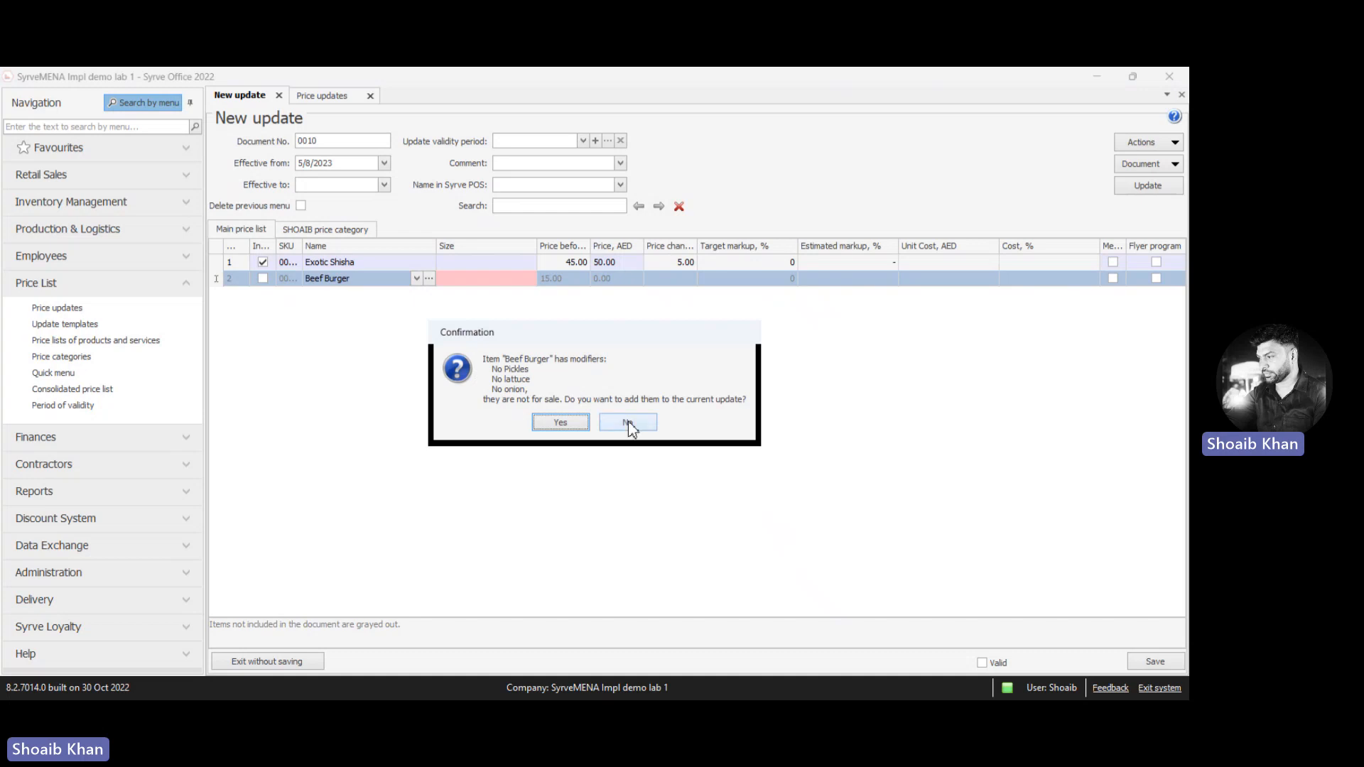
click(627, 422)
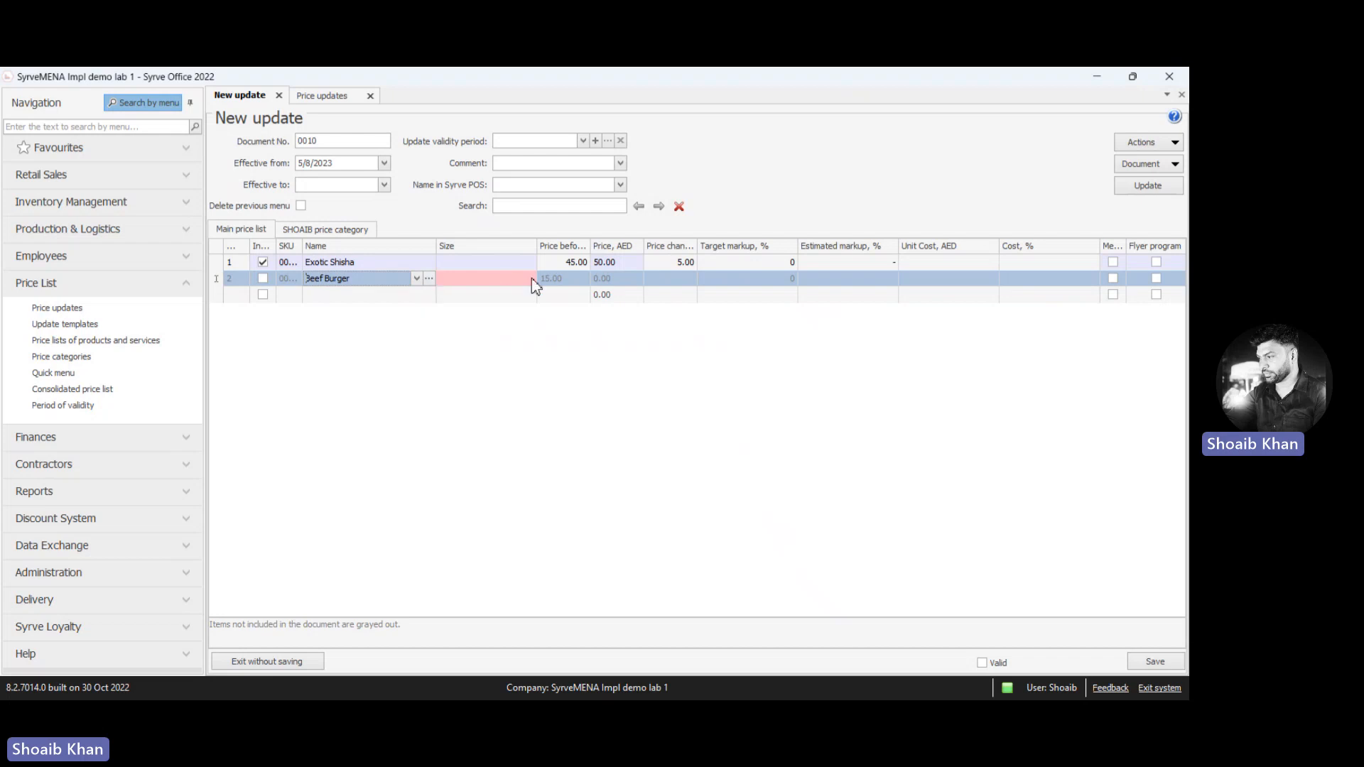
mouse_move(521, 287)
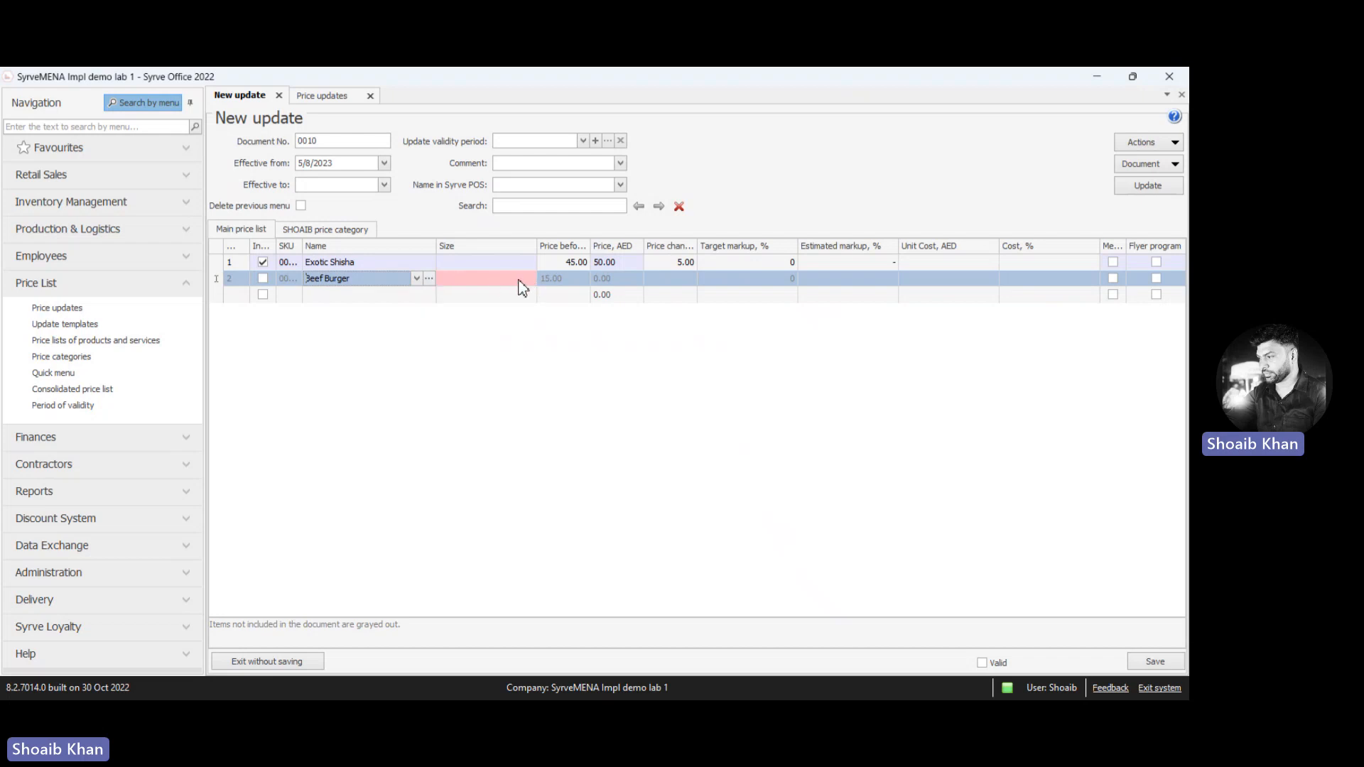
- Set Beef Burger's size to (all sizes), giving Whole and Half rows at 15.00
click(487, 277)
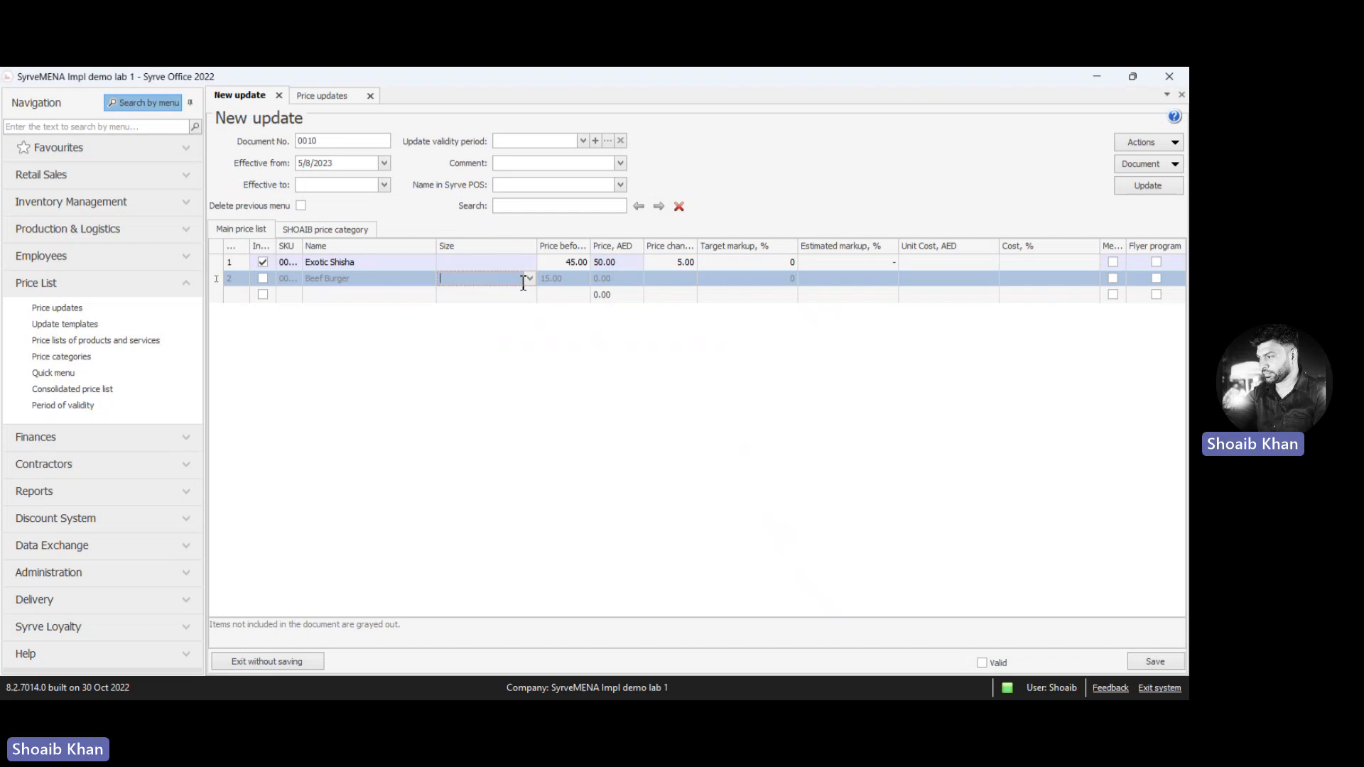
click(528, 278)
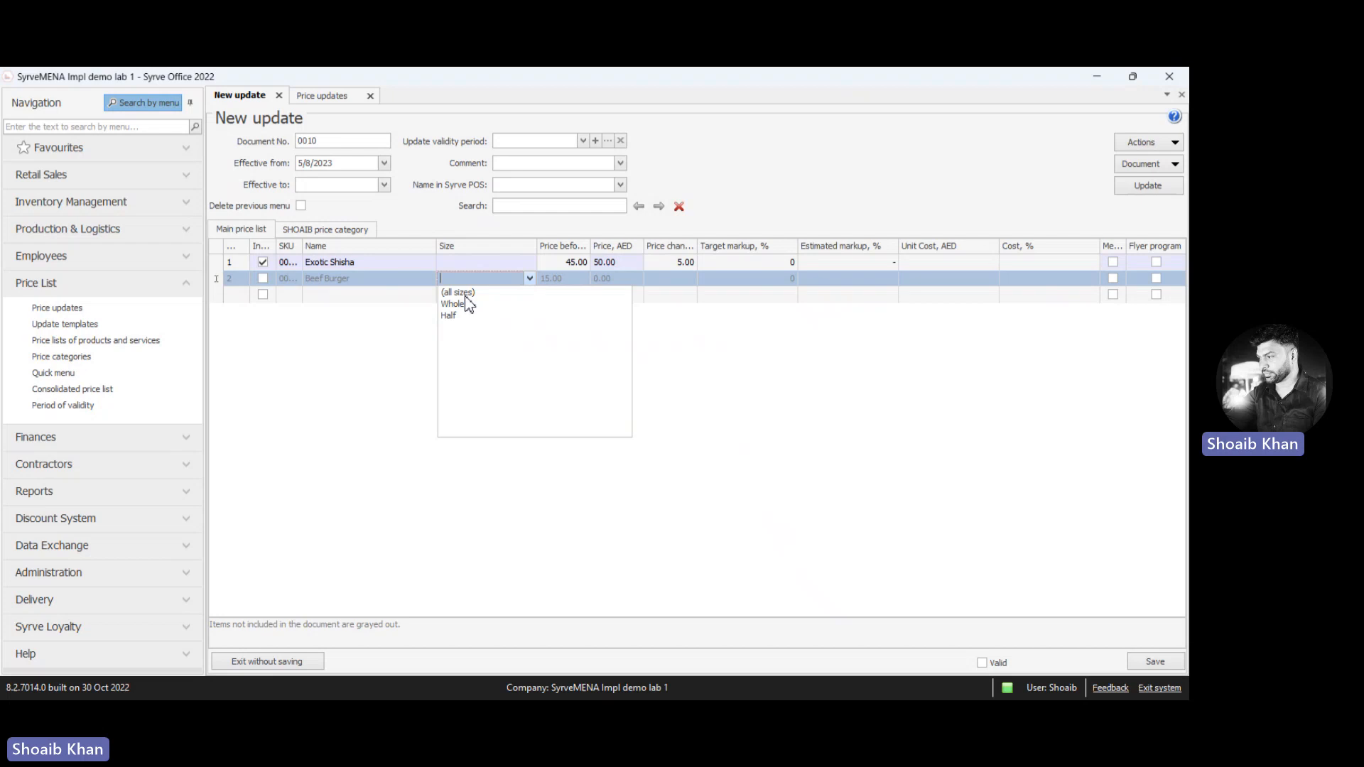
mouse_move(486, 306)
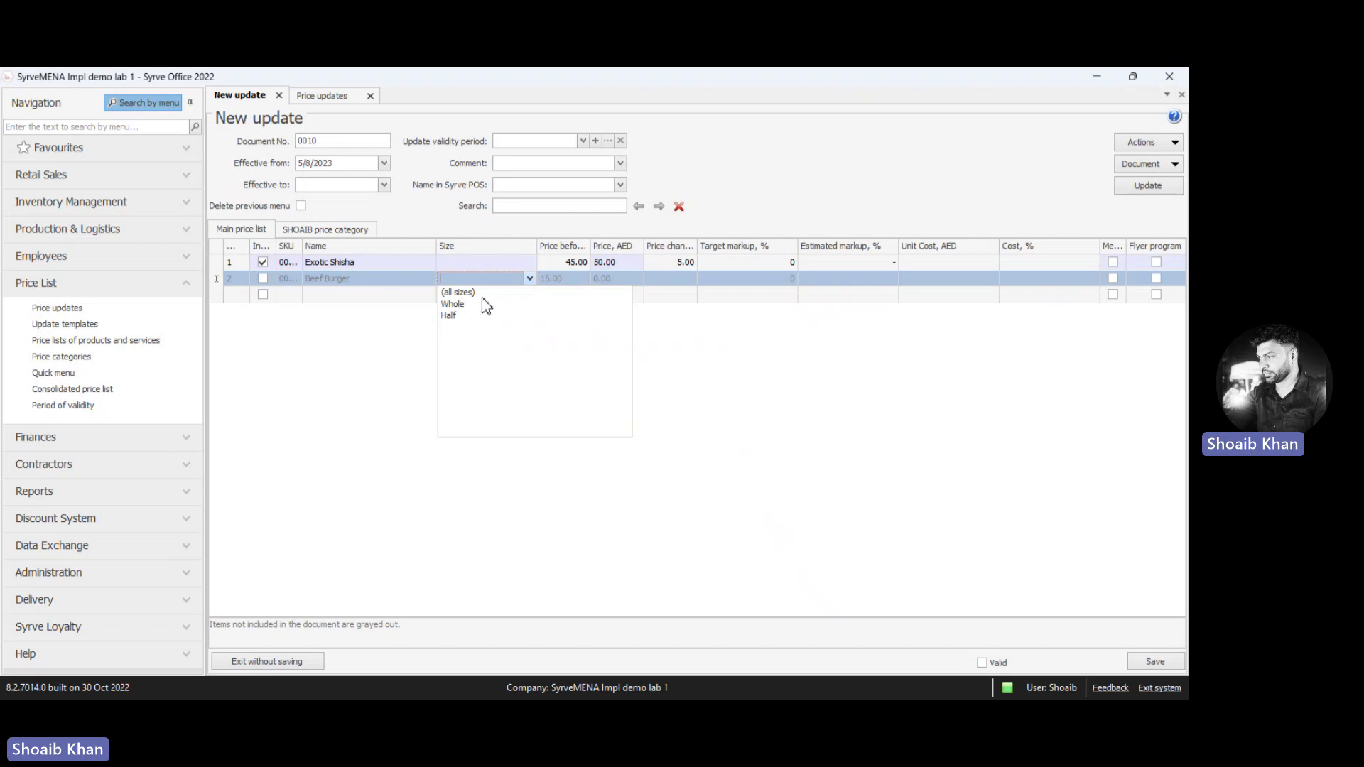
mouse_move(456, 293)
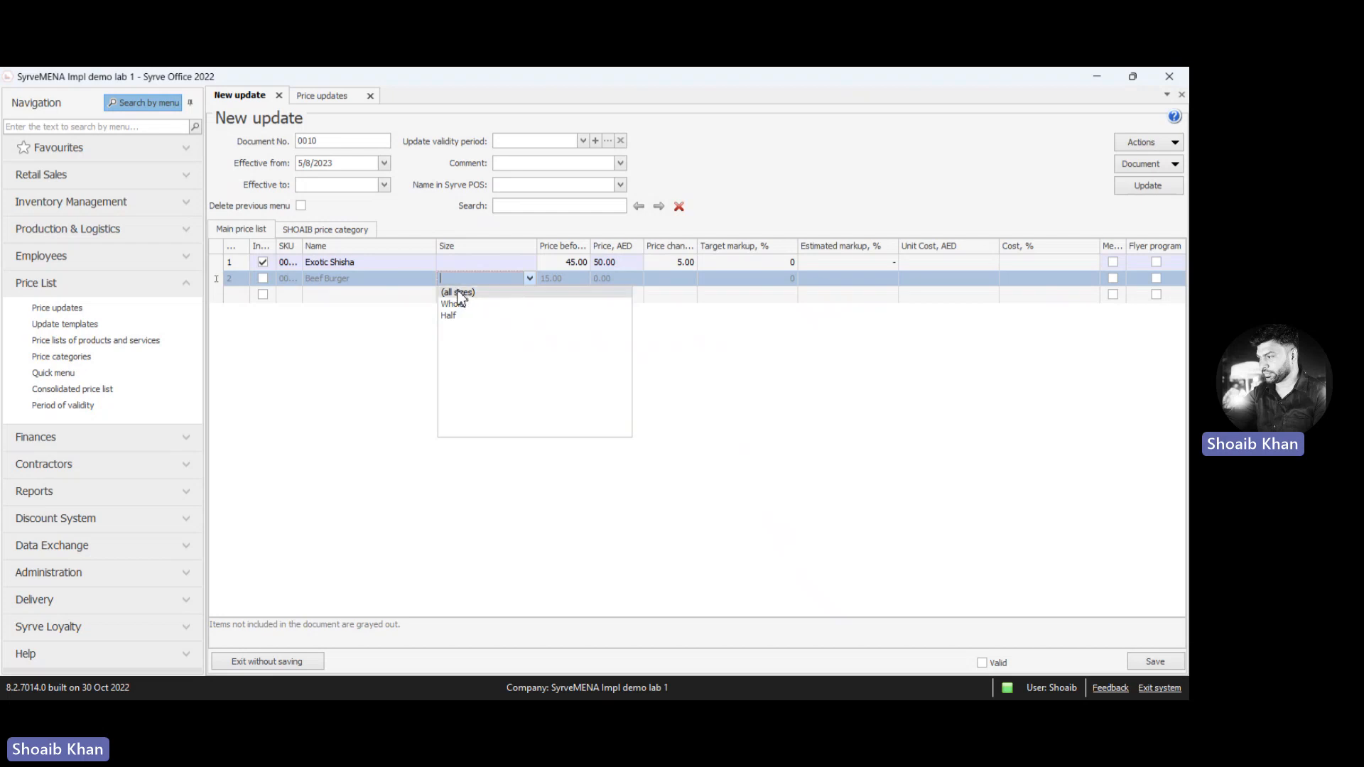
click(453, 301)
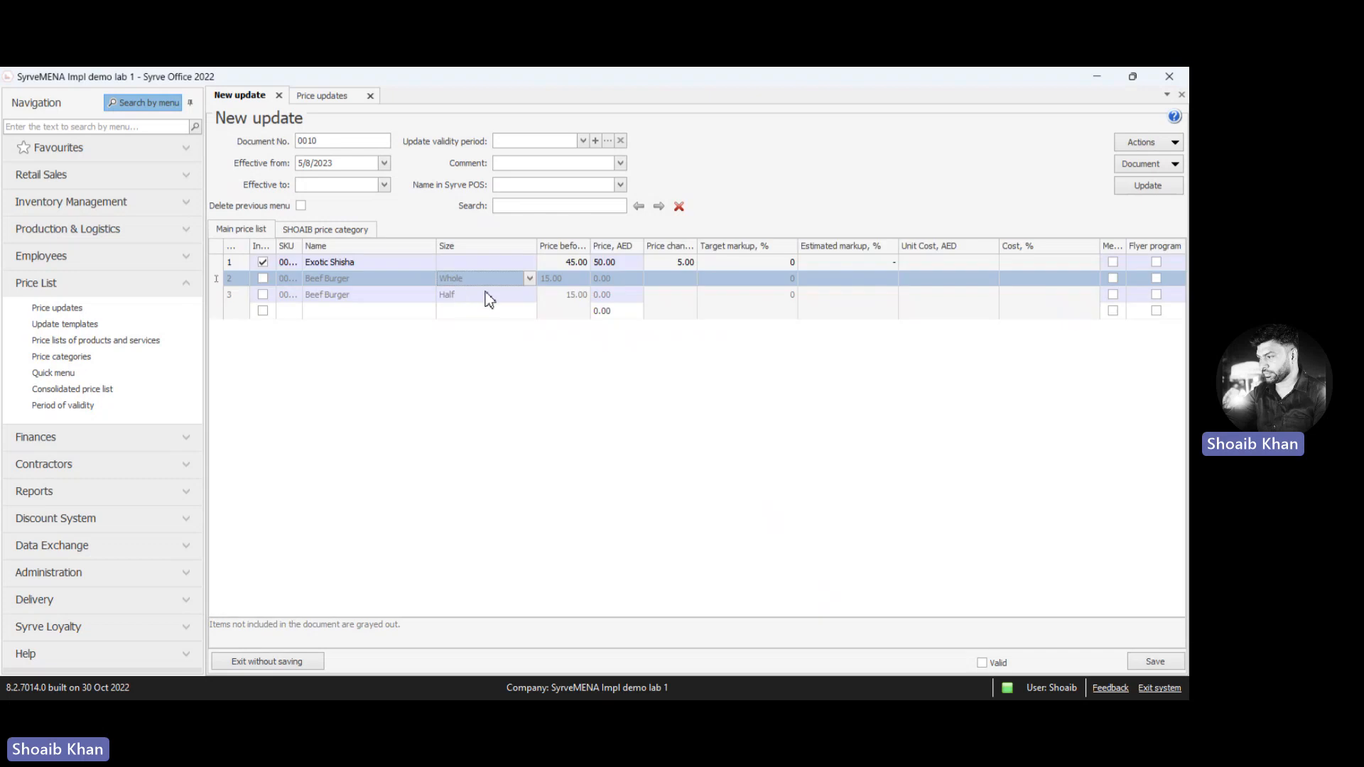
mouse_move(437, 308)
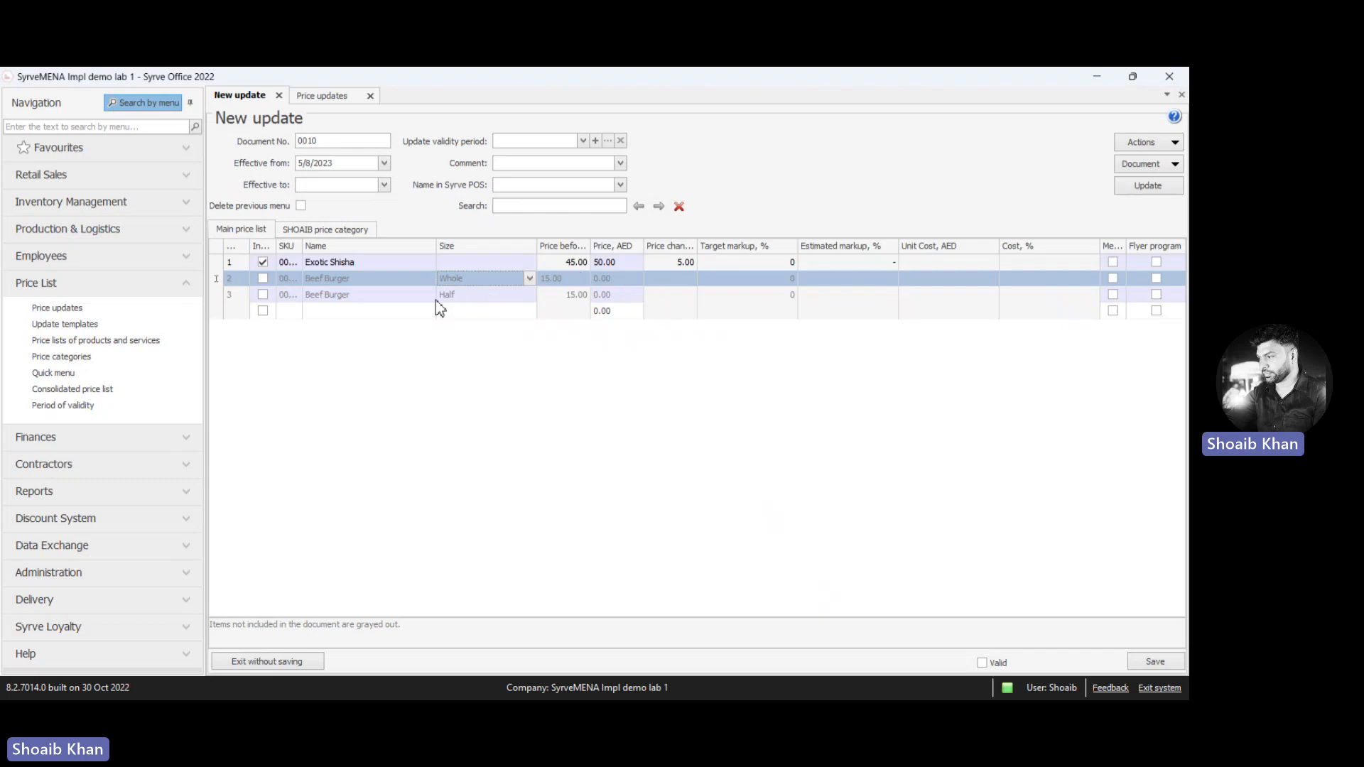
mouse_move(626, 285)
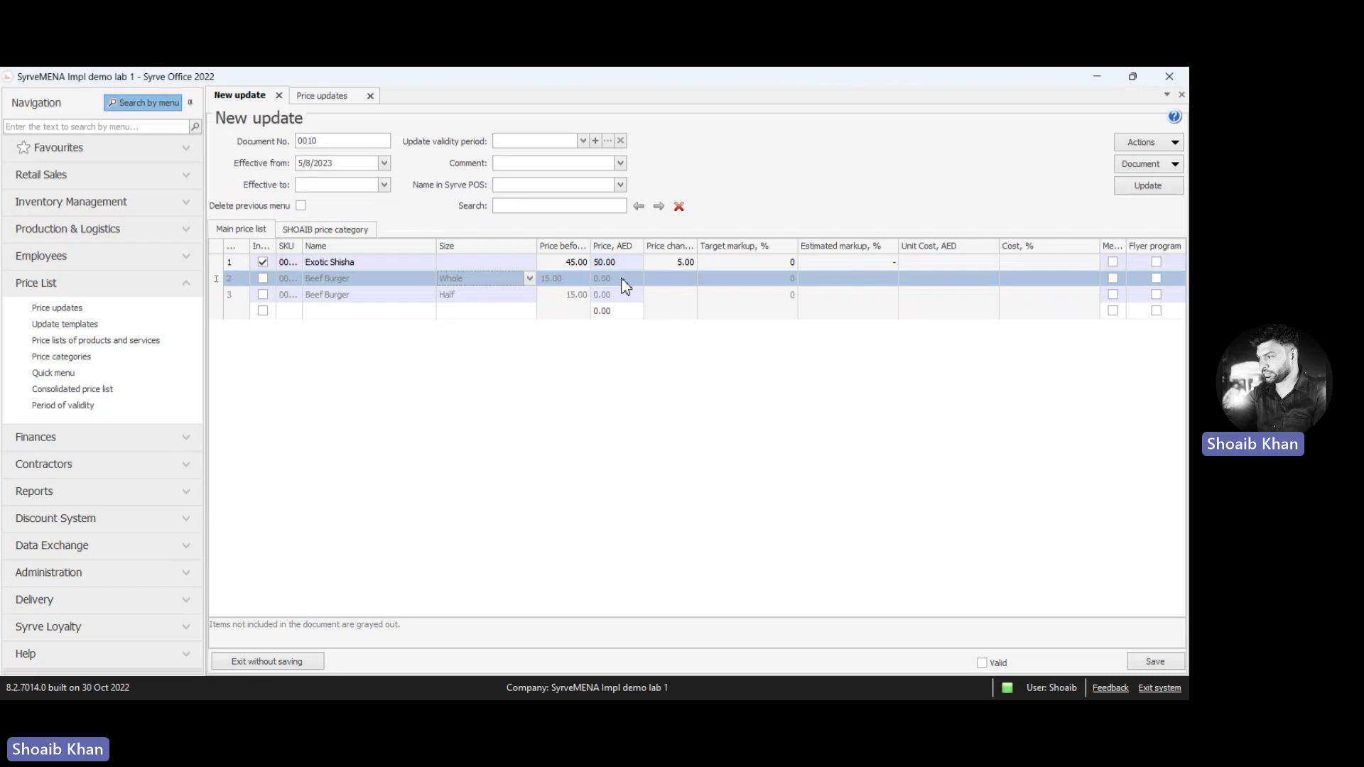
- Price the Whole Beef Burger at 20.00 AED and tick the Valid checkbox
click(612, 279)
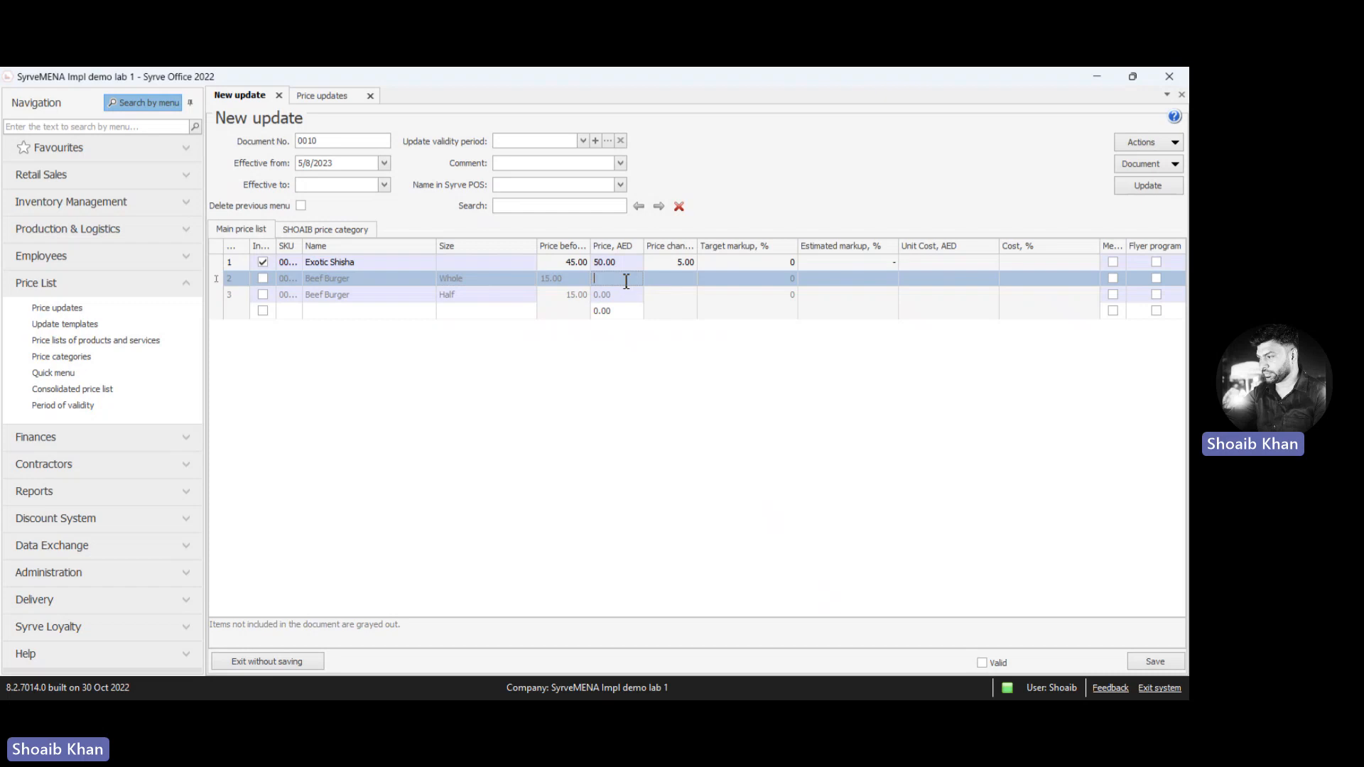
text(20.00)
click(617, 294)
text(14)
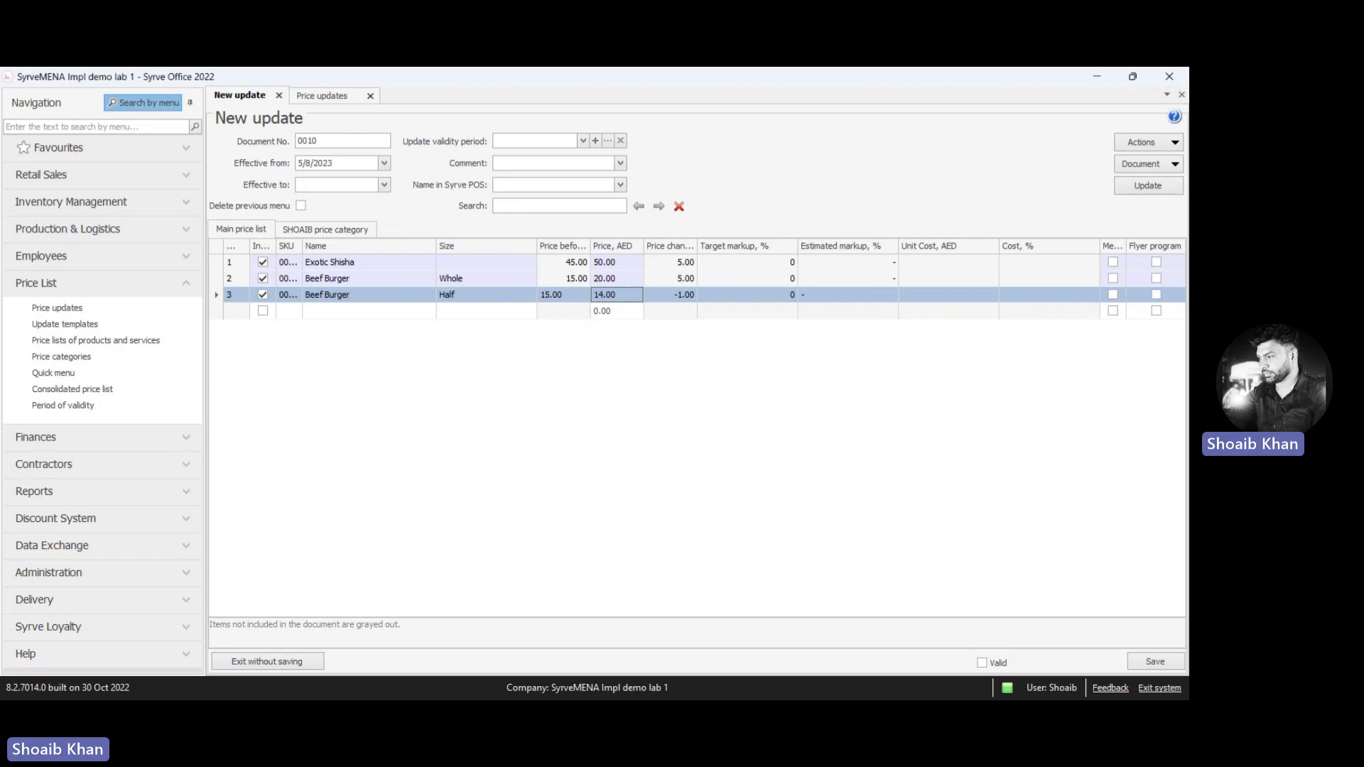
click(981, 662)
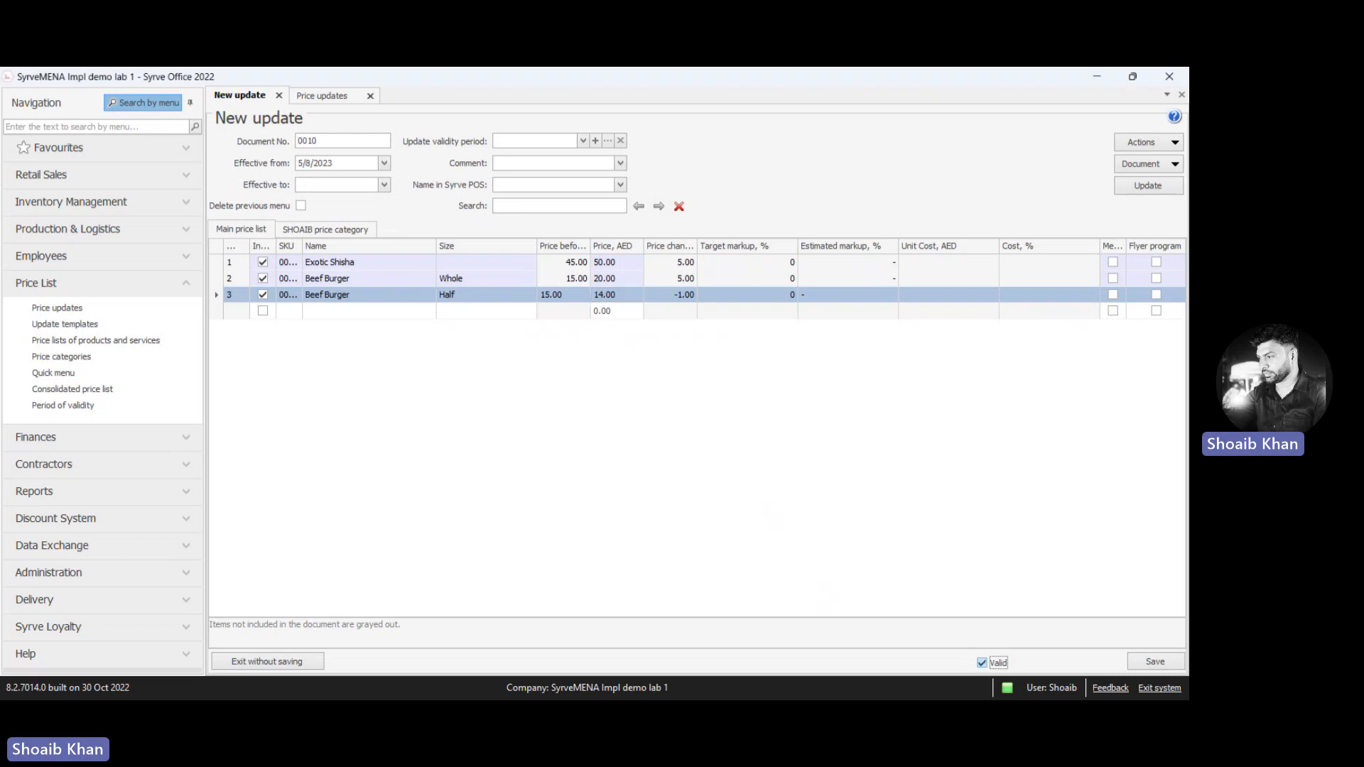